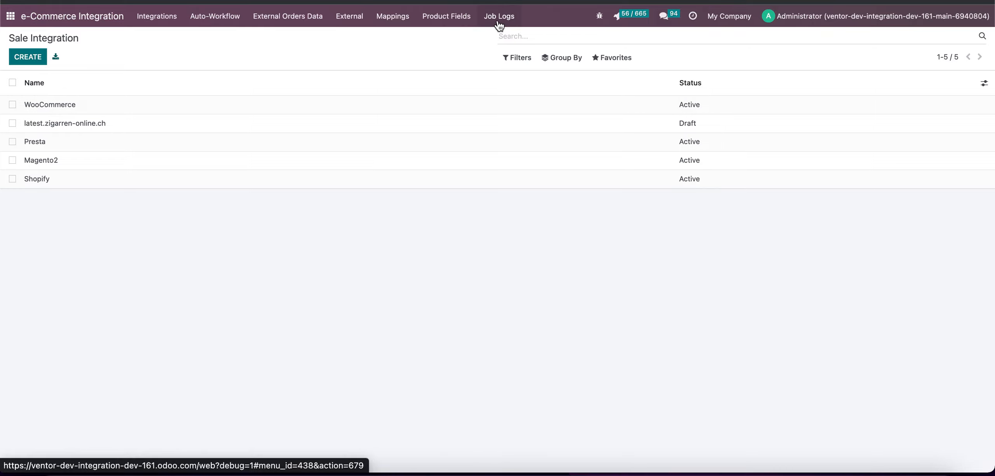
Show the 87 pending, enqueued, started or failed Shopify and Magento2 job logs
click(499, 15)
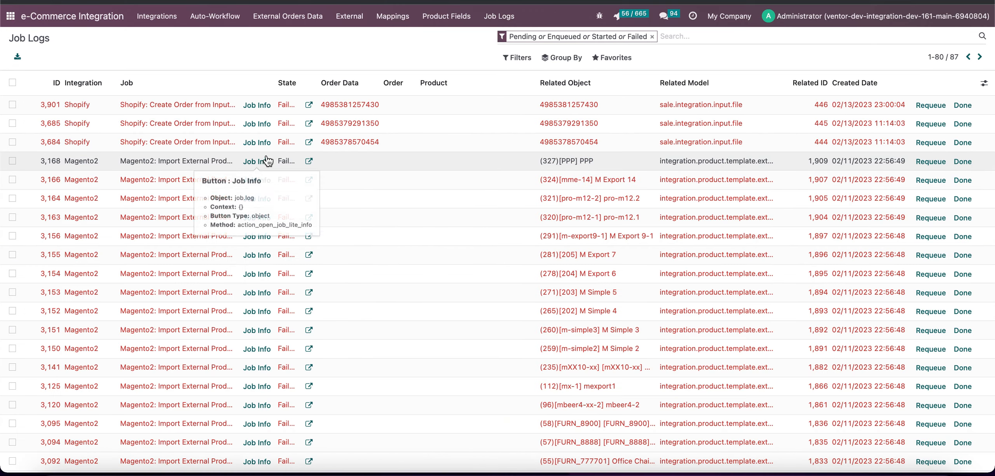
mouse_move(255, 158)
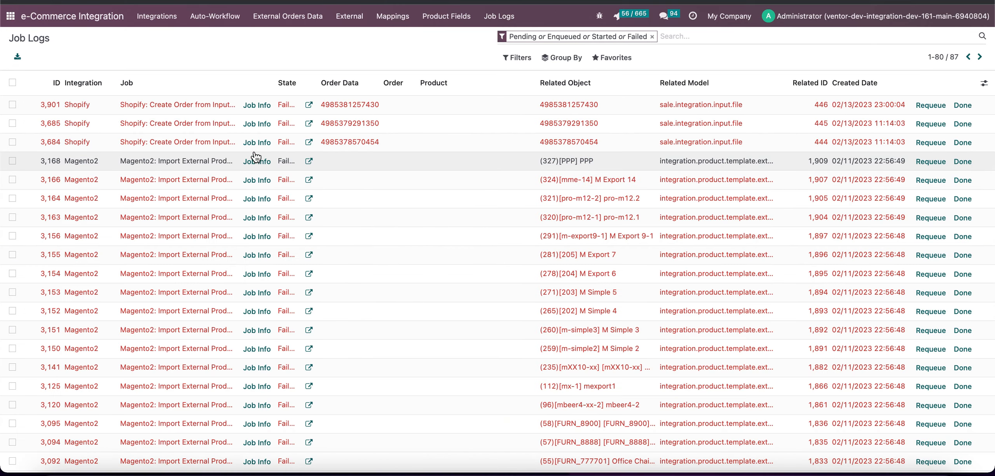
mouse_move(361, 148)
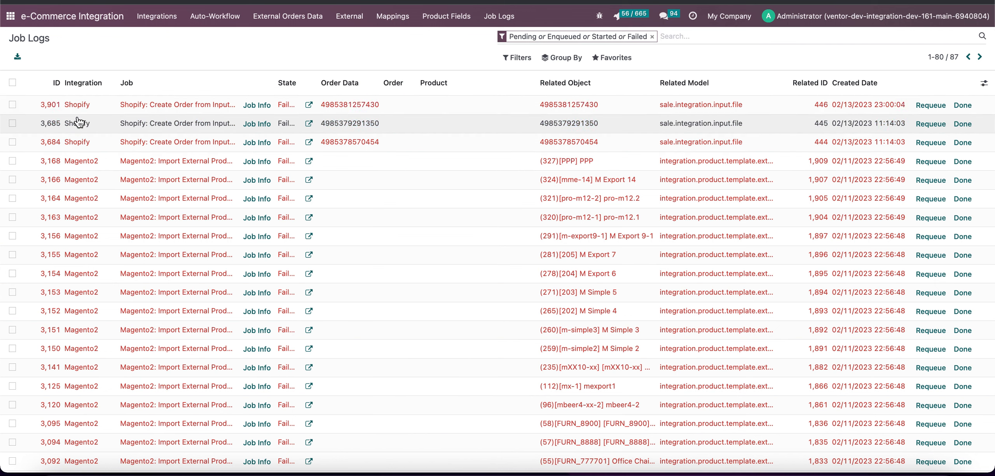
click(178, 104)
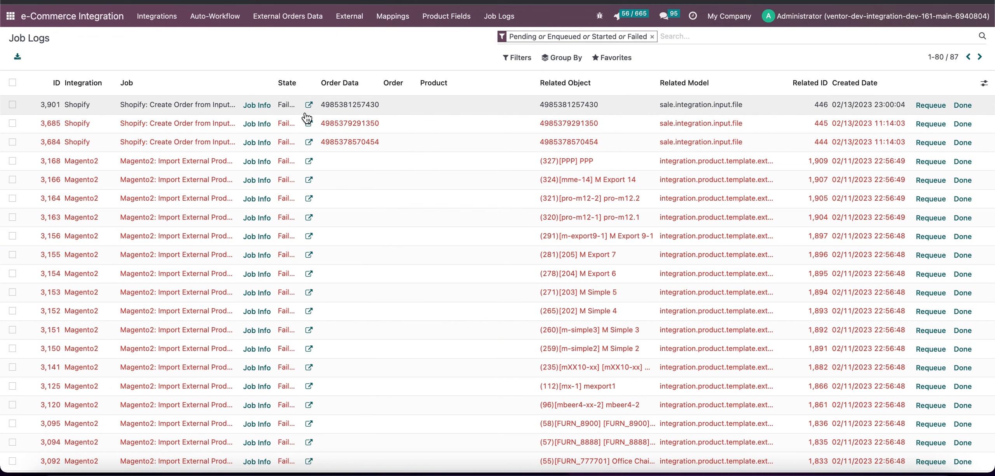
mouse_move(308, 102)
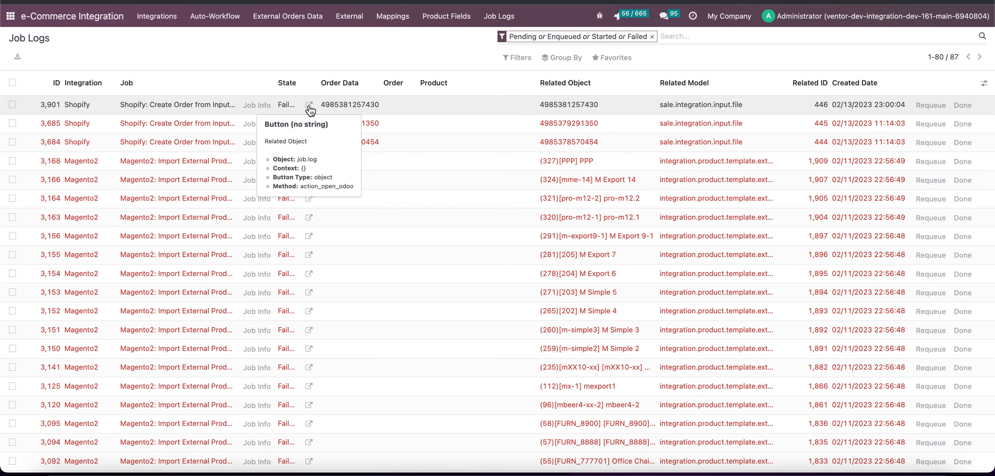
View the failed Shopify job's order input file, then sort the logs by Product
click(309, 104)
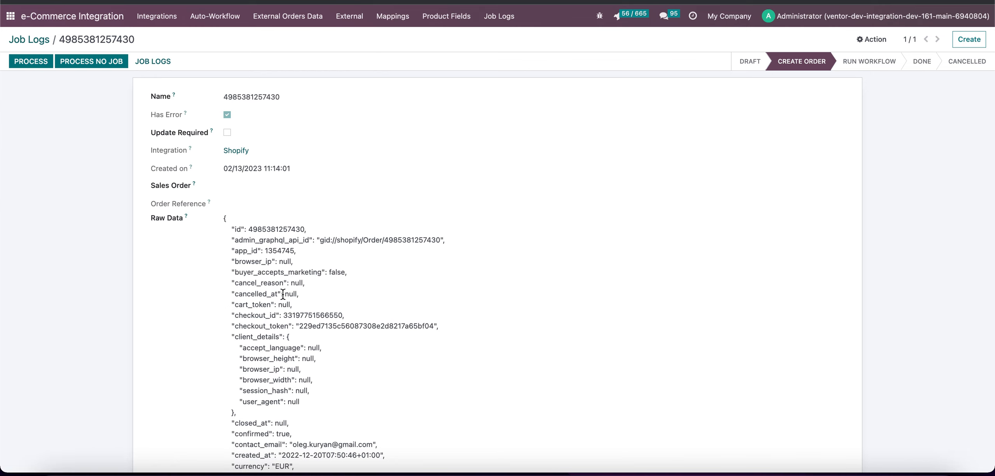
mouse_move(39, 37)
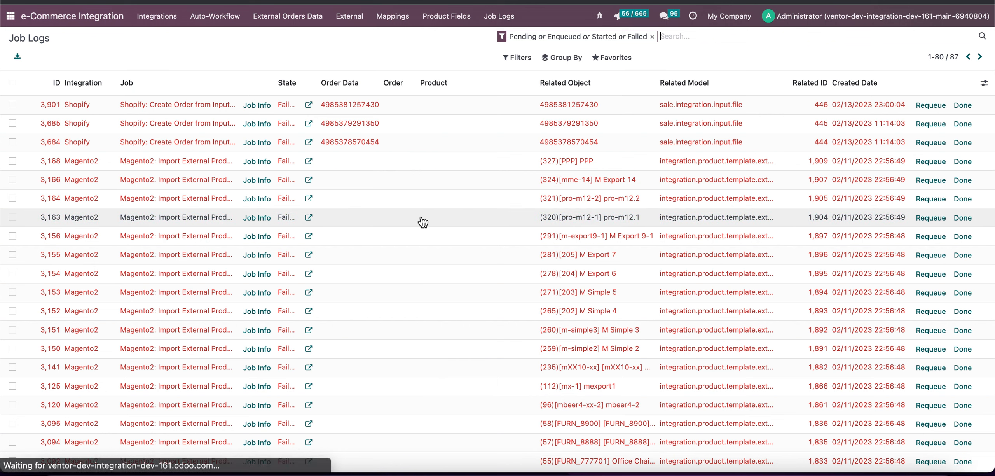
click(434, 83)
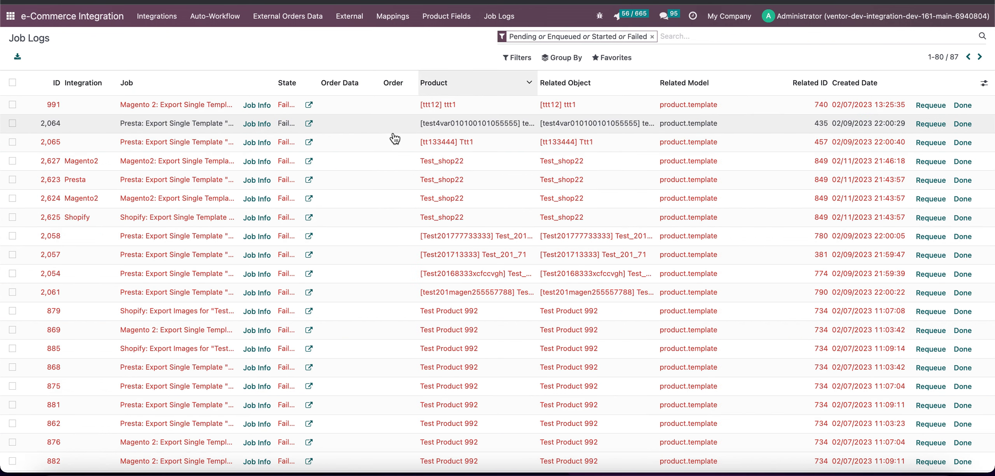
View product ttt1 from its failed export job and list its job logs via Action
click(309, 105)
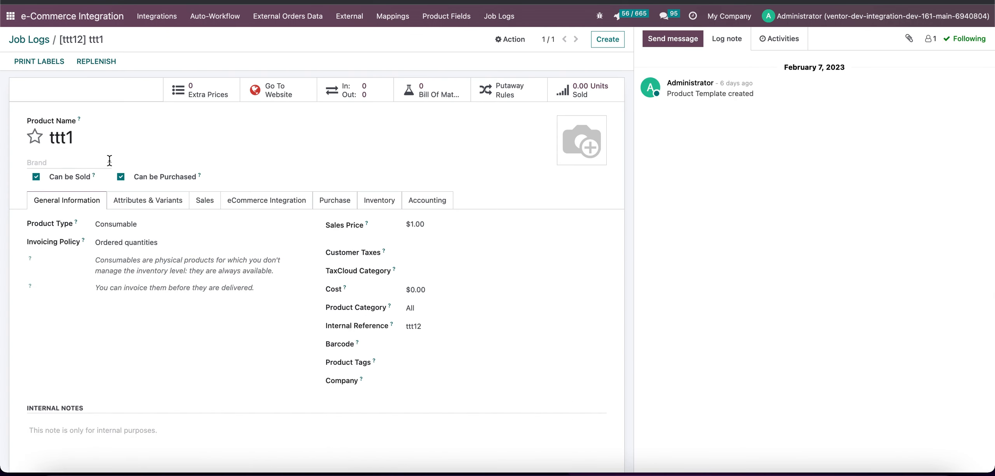
mouse_move(510, 40)
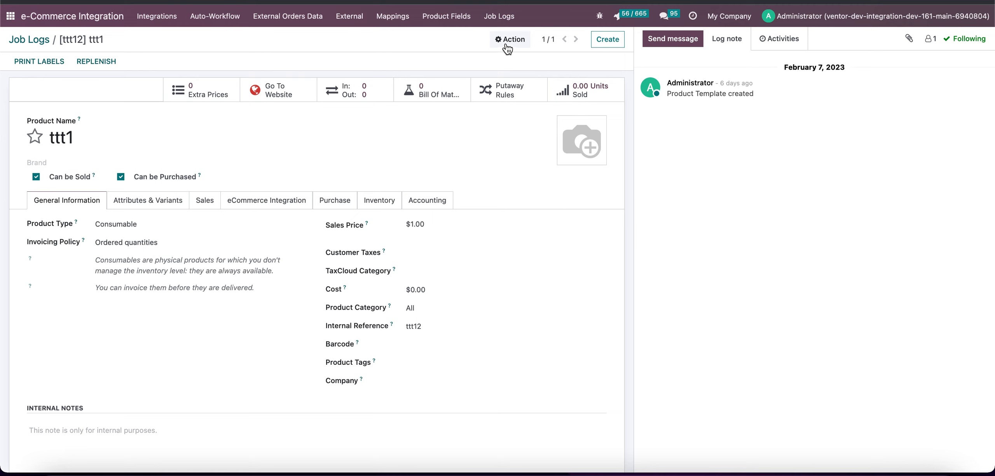
click(510, 39)
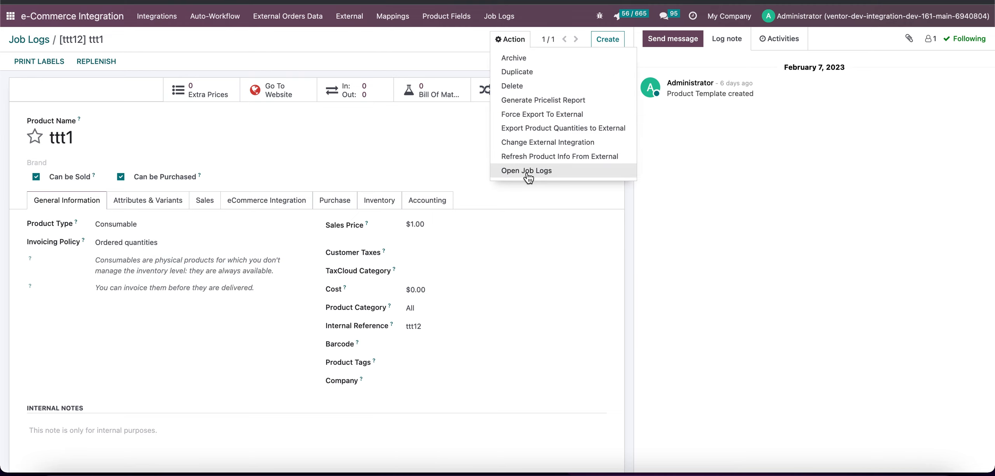
click(526, 171)
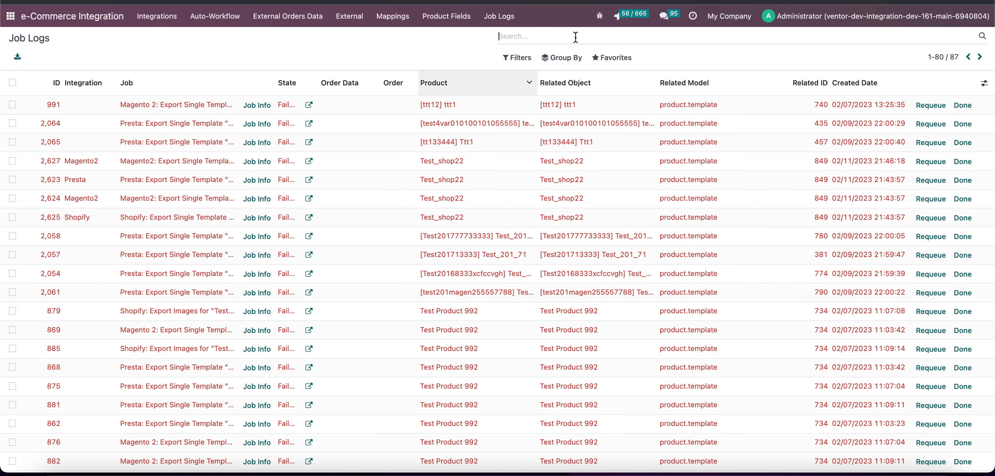
Sort by Order, review S00317/#1069's nine completed Shopify jobs, and return to the 2,656-job list
click(405, 83)
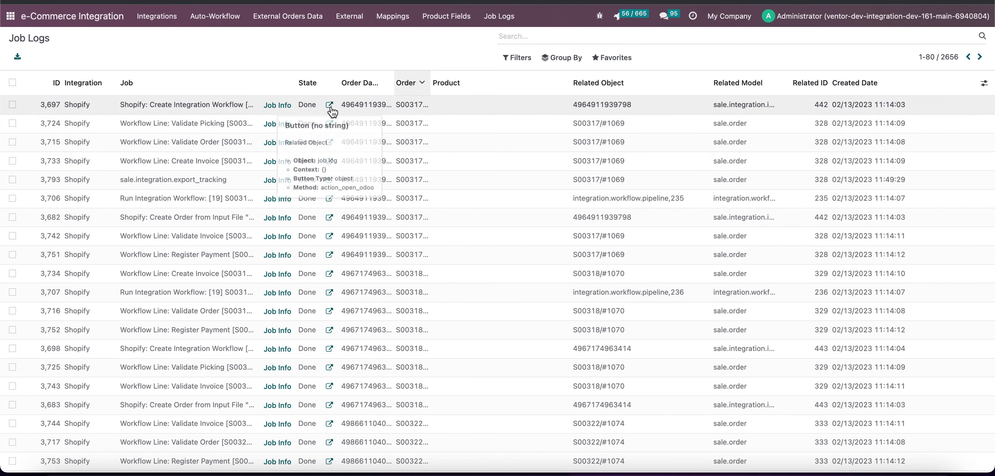
click(329, 105)
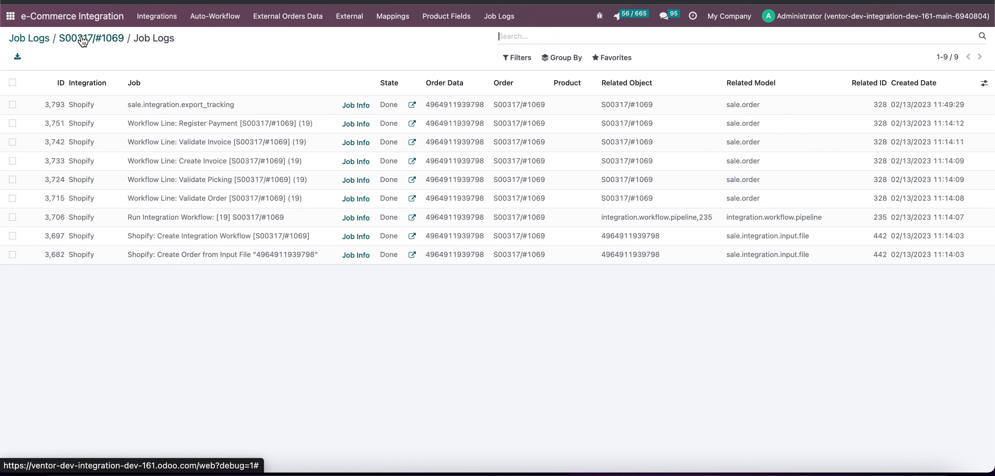
click(561, 57)
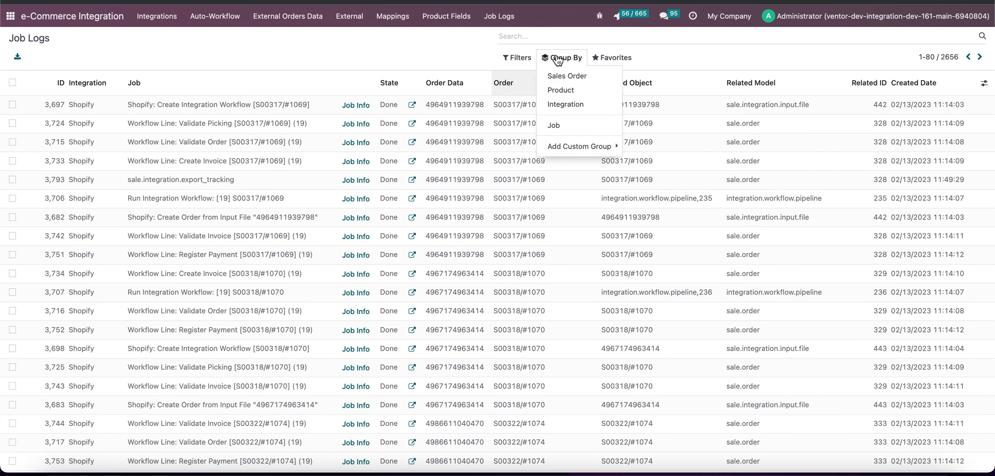
mouse_move(562, 67)
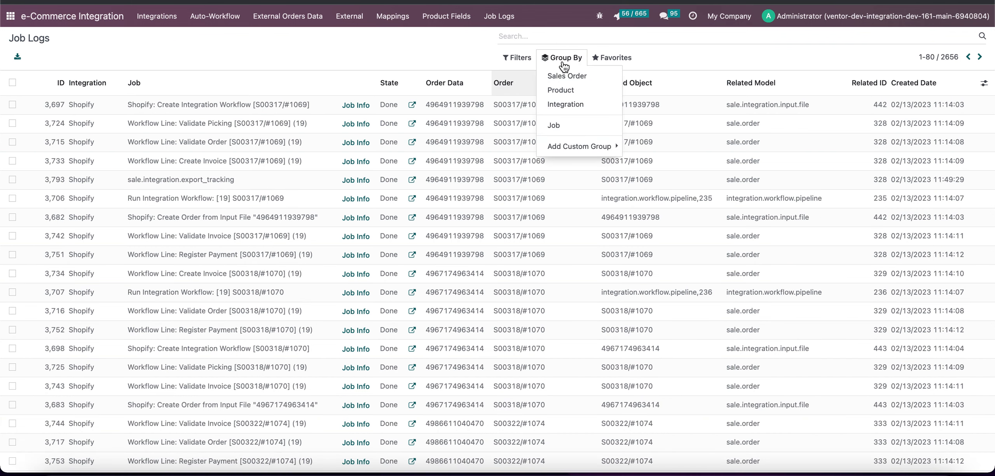
click(519, 57)
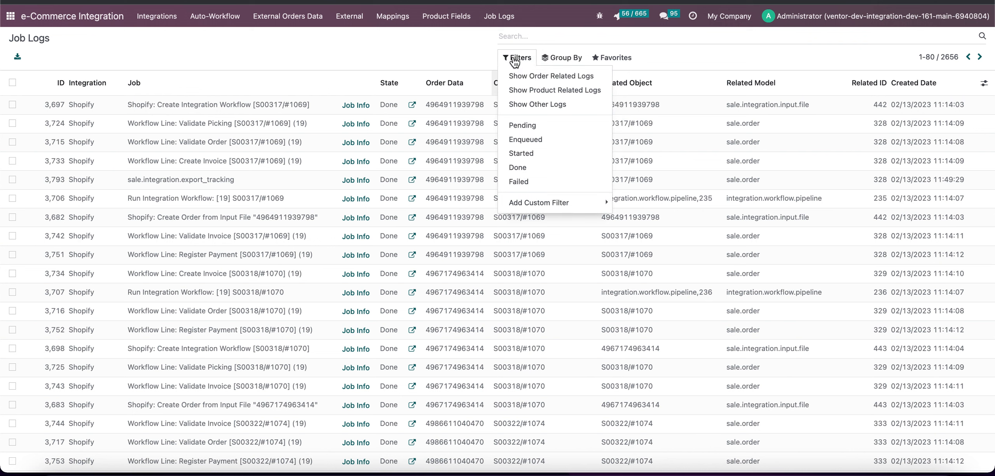
mouse_move(552, 88)
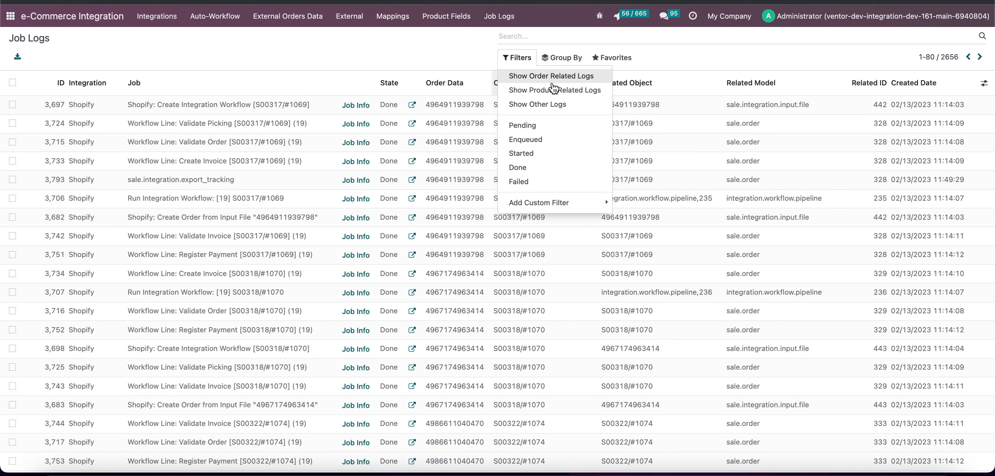
mouse_move(554, 89)
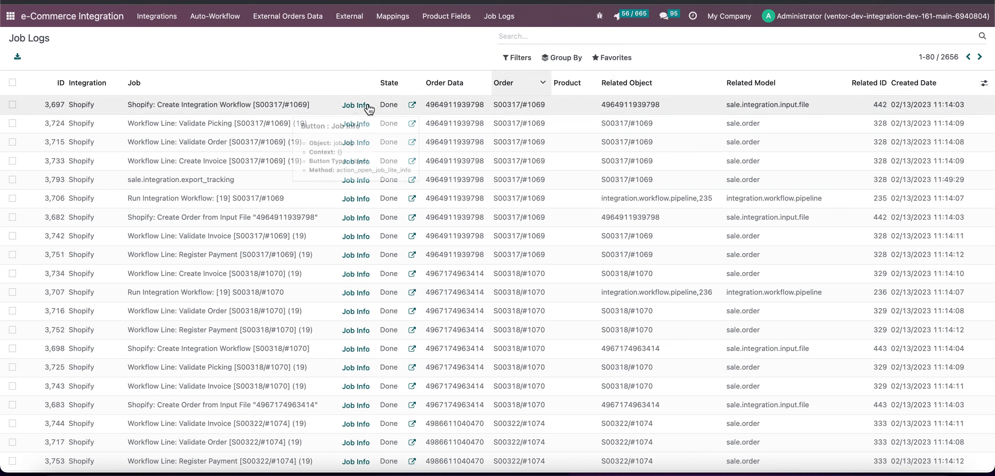
mouse_move(356, 105)
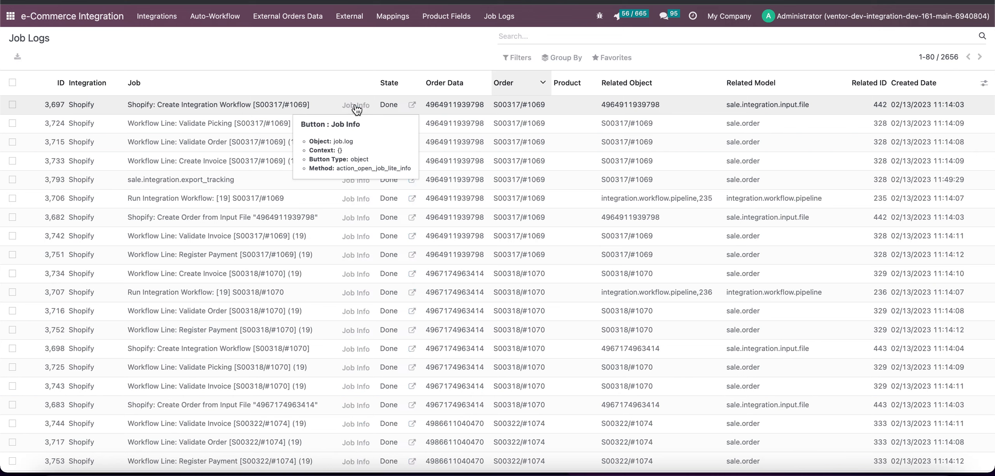
Review failed job 3,901's Job Info and full traceback showing the total-amount mismatch
click(354, 105)
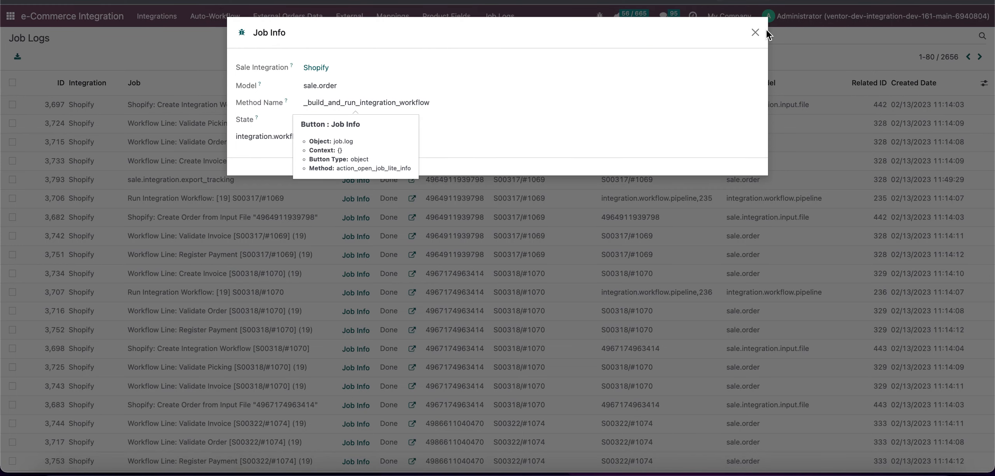
click(755, 33)
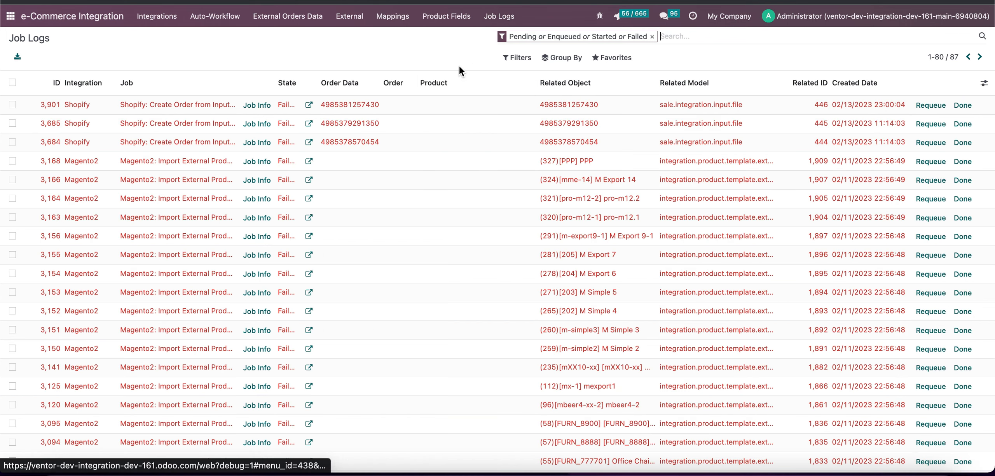
mouse_move(256, 105)
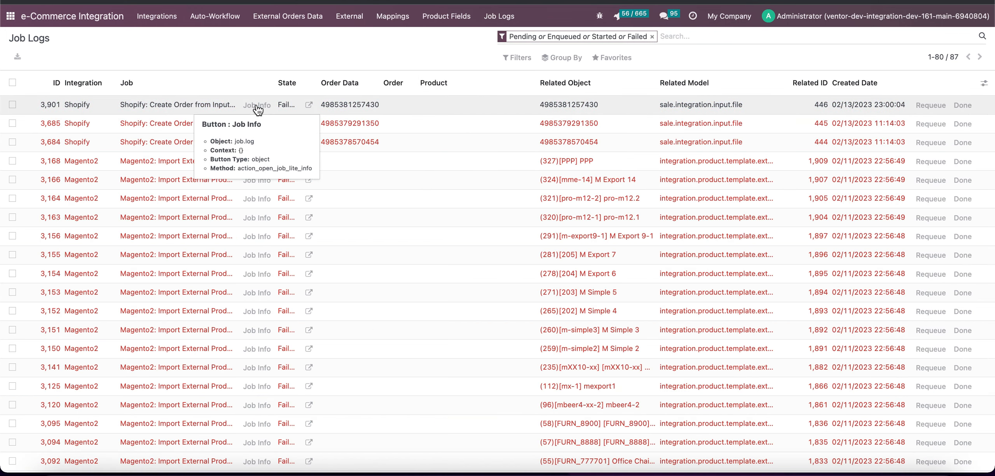
click(255, 105)
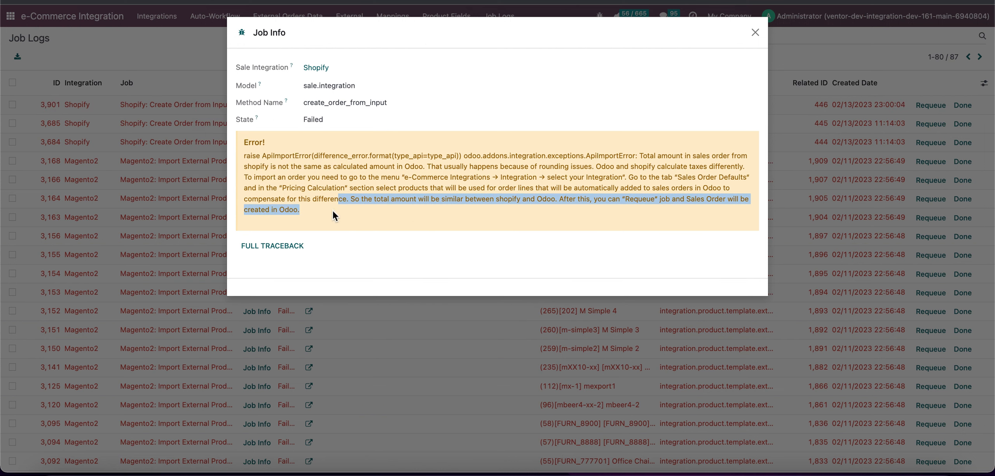
mouse_move(272, 245)
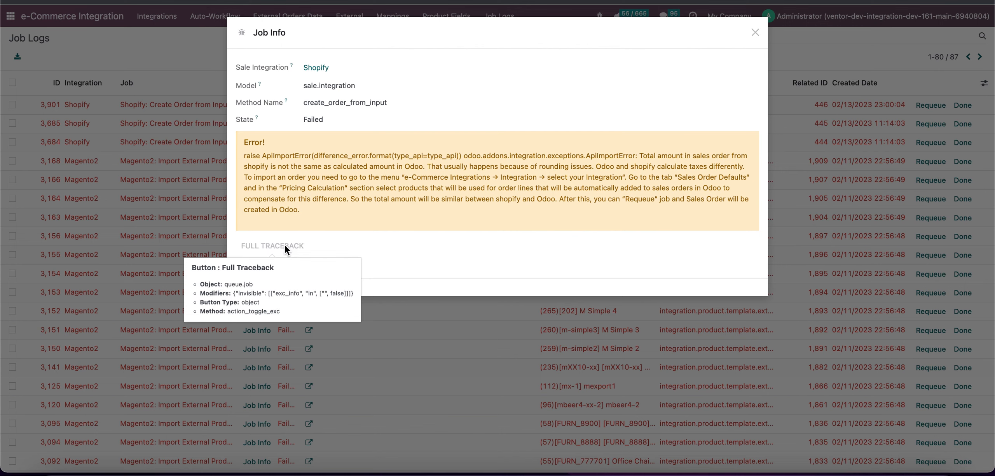
click(272, 246)
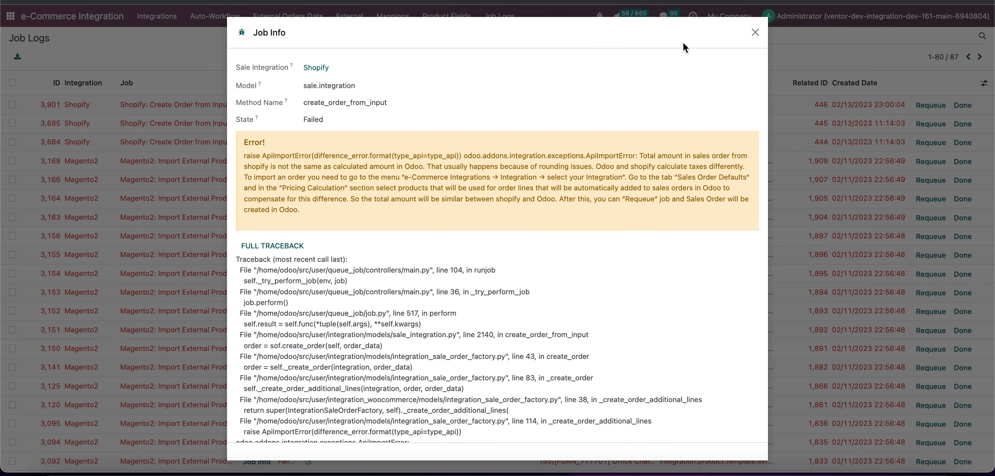
click(755, 33)
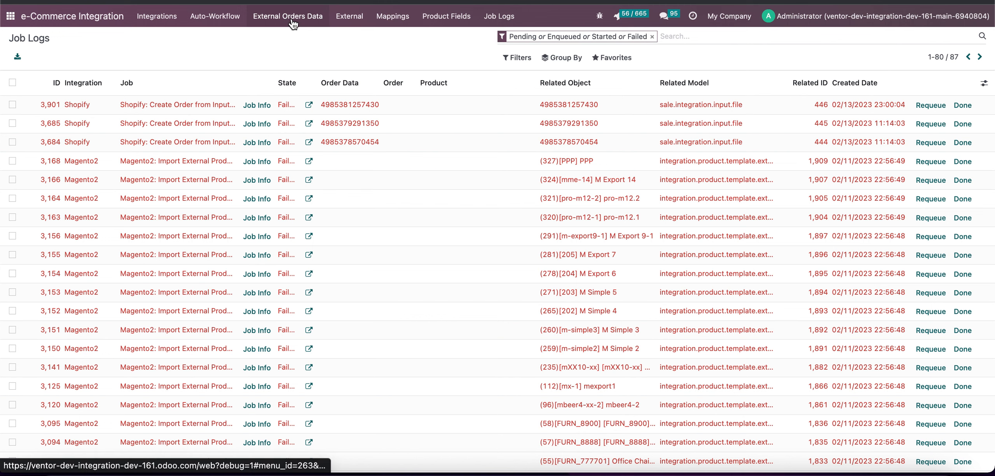
click(288, 16)
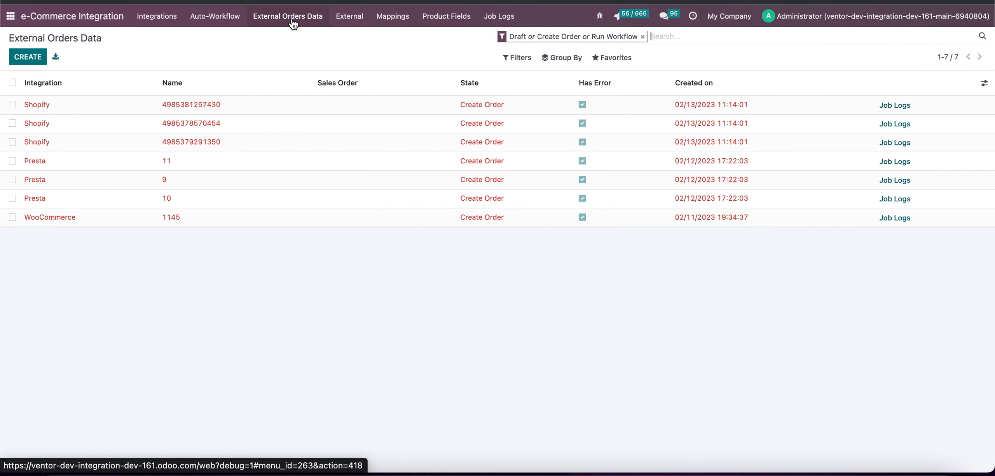
click(191, 105)
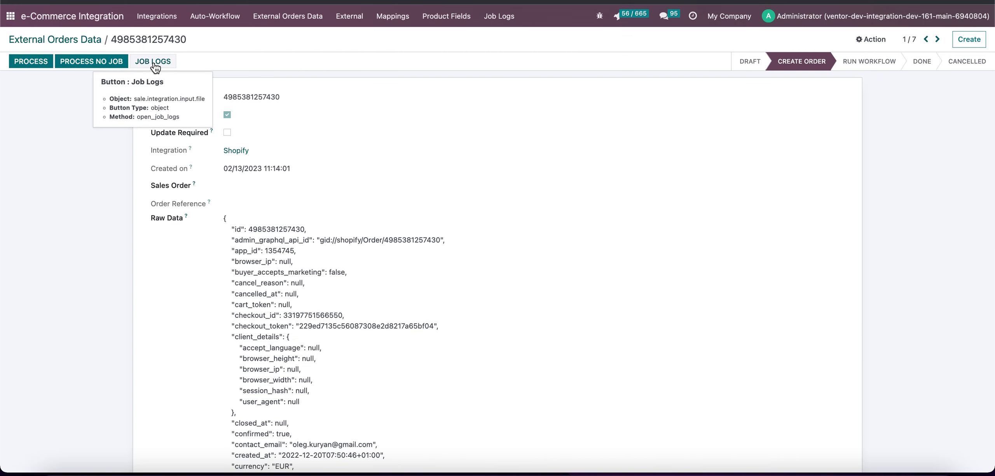
click(153, 61)
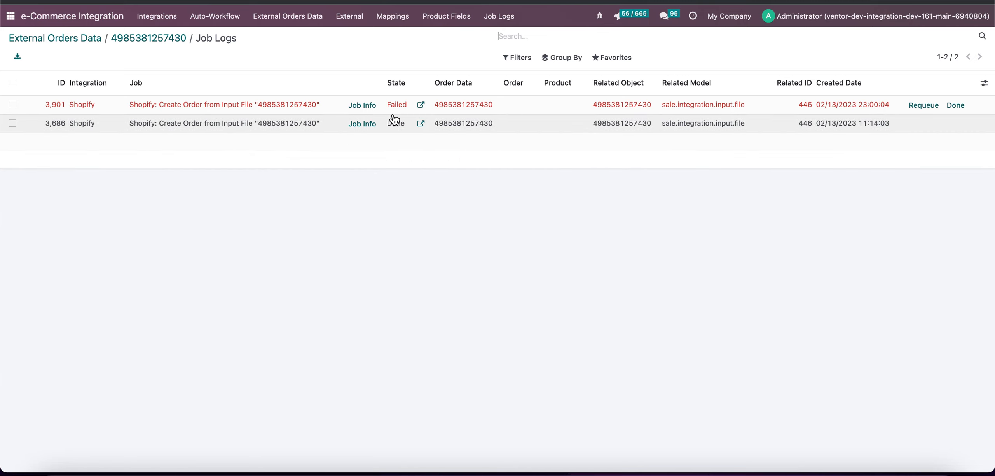
mouse_move(360, 105)
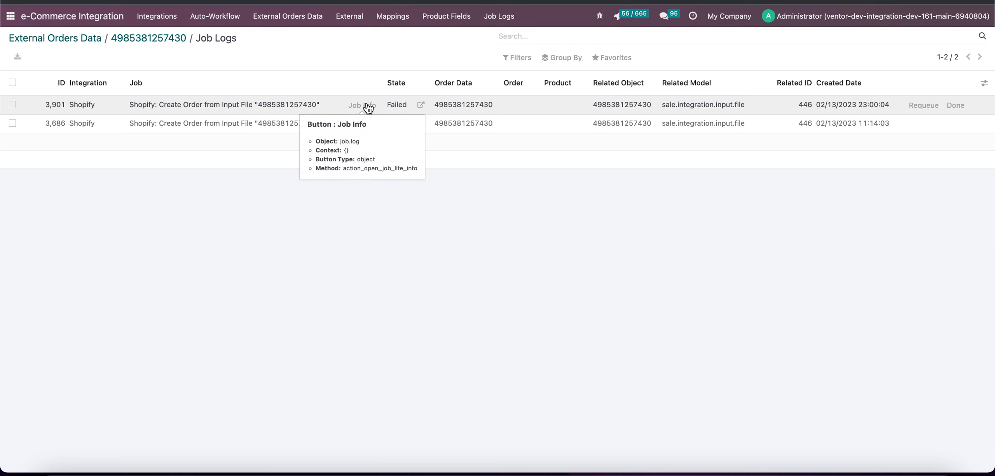
click(360, 105)
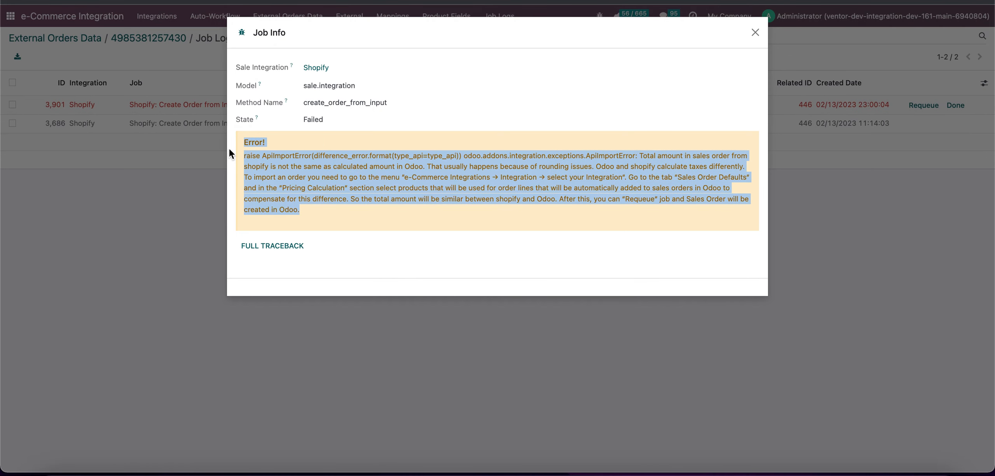
mouse_move(755, 33)
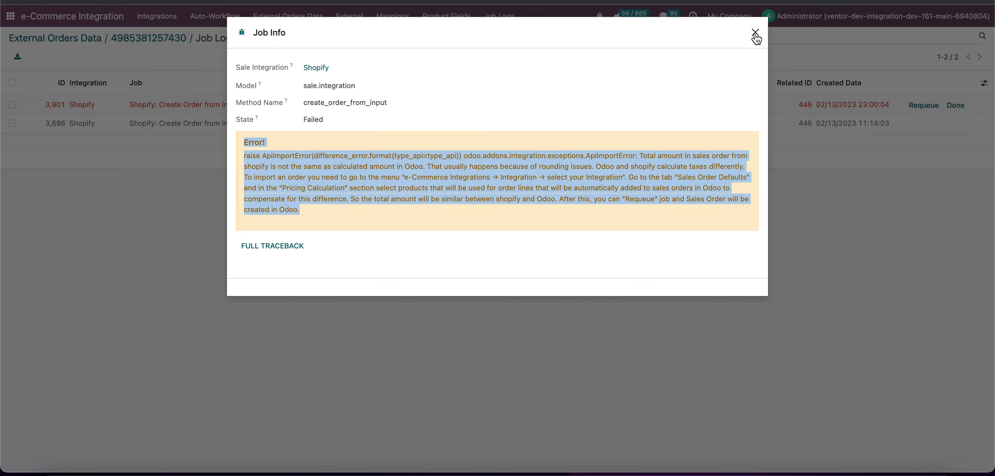
click(754, 33)
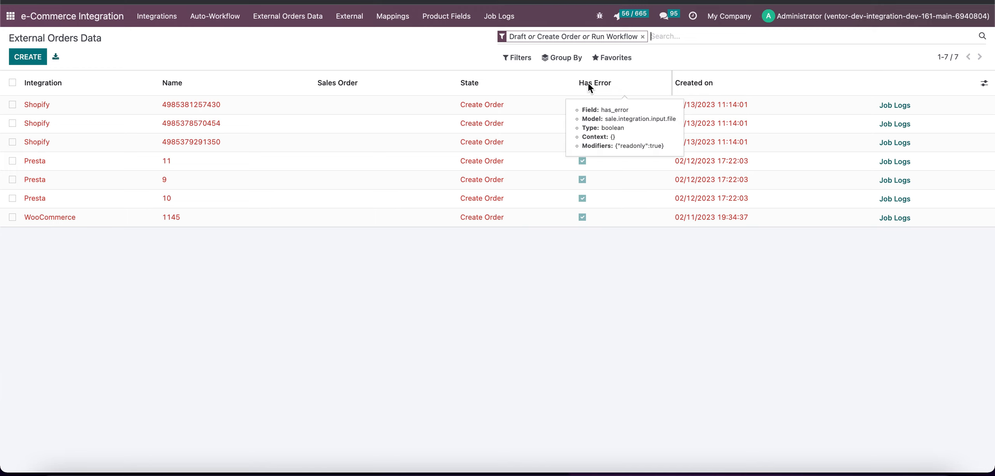
mouse_move(248, 34)
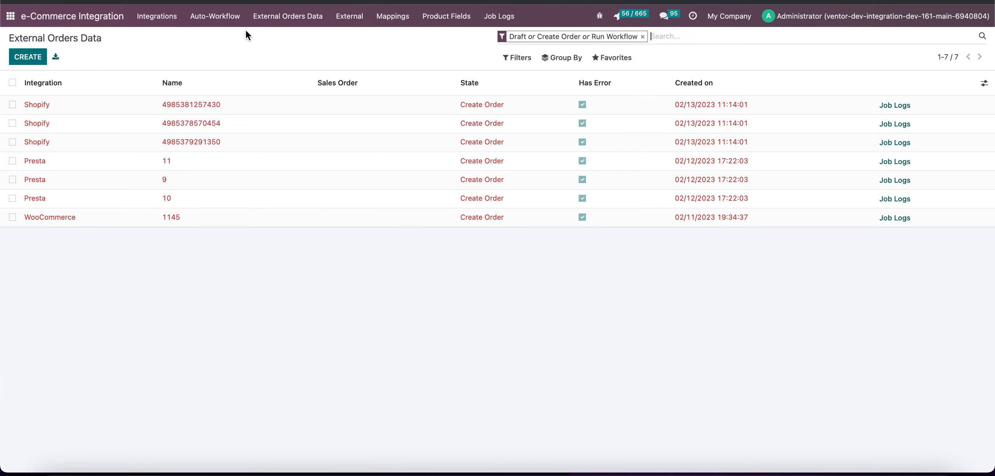